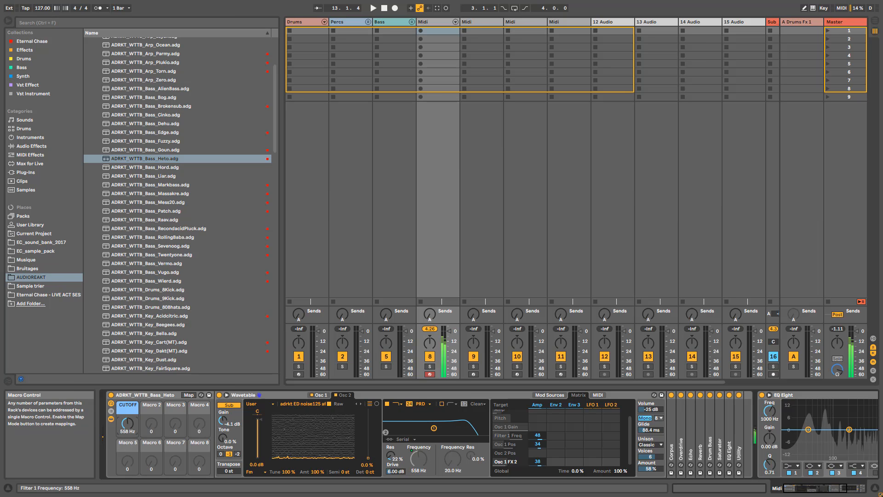
# - Swap the rack's synth for a fresh default Wavetable using basic shapes
pyautogui.moveTo(127, 420); pyautogui.dragTo(127, 434)
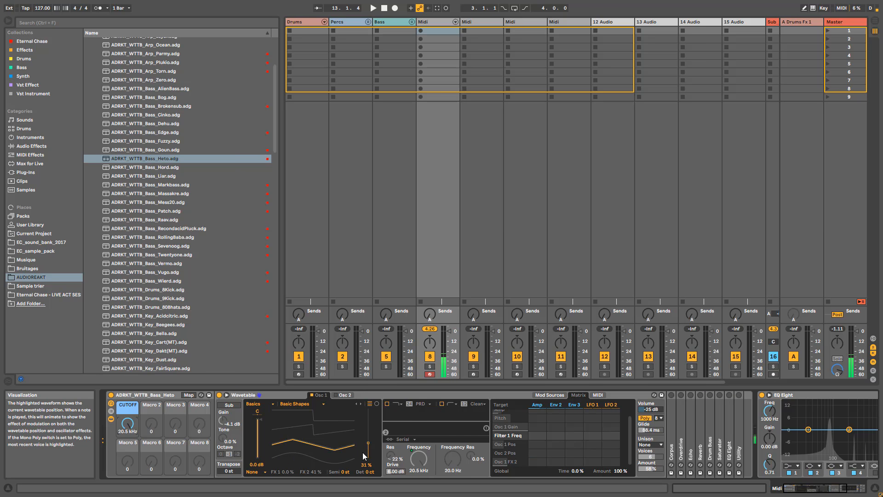
pyautogui.moveTo(399, 449)
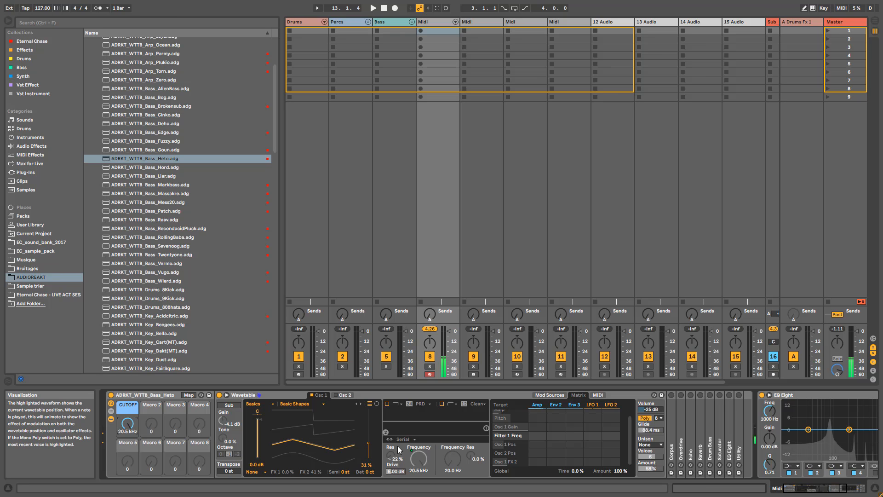
# - Lower the Wavetable amp envelope sustain, set Mono, and bring volume to -8.2 dB
pyautogui.click(503, 404)
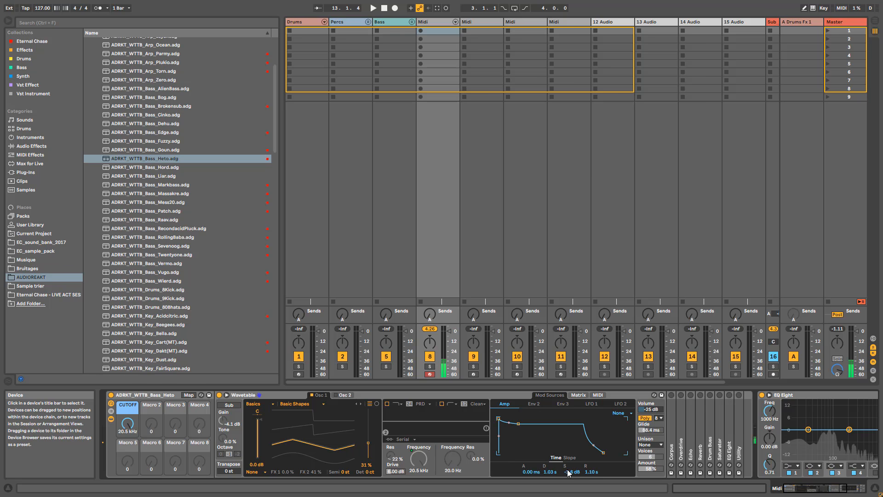
pyautogui.moveTo(567, 473); pyautogui.dragTo(515, 423)
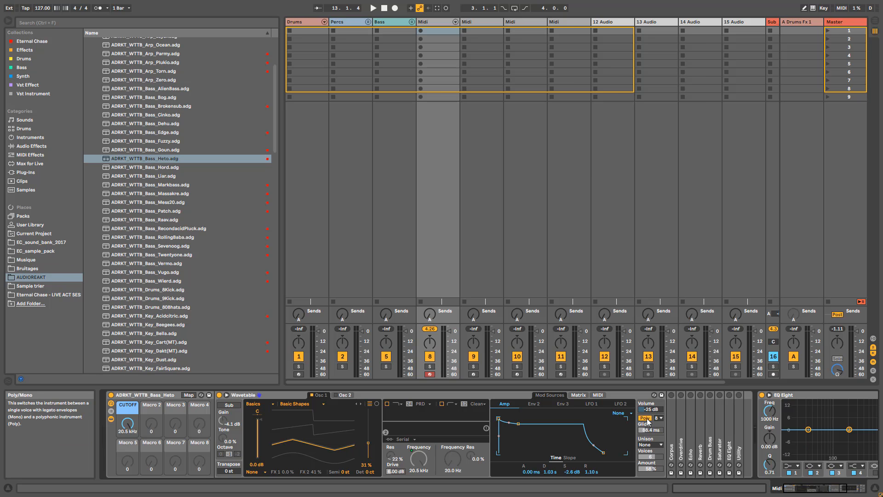
pyautogui.click(646, 418)
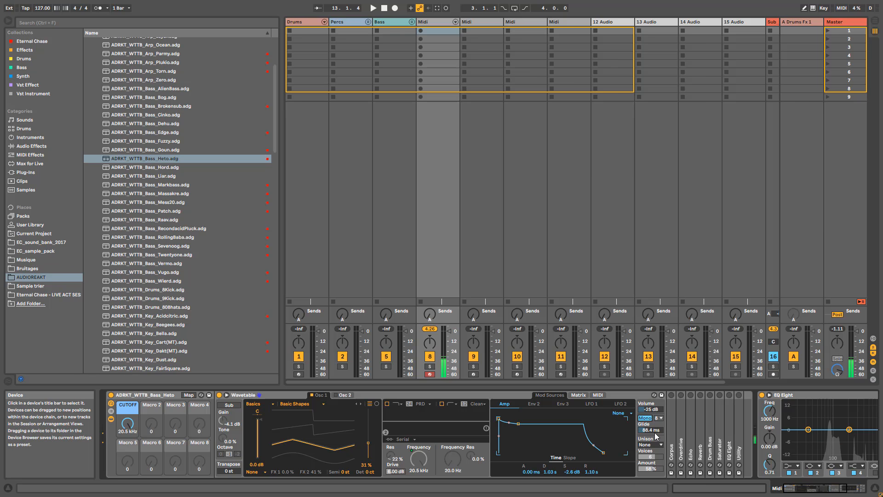
pyautogui.moveTo(653, 409)
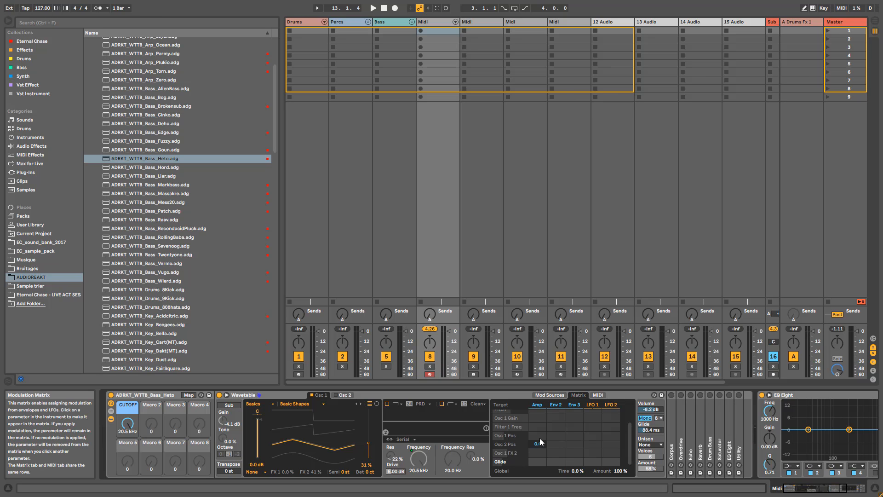
# - Enable Filter 1 at 143 Hz with about 4.3 dB drive and 42 amp modulation
pyautogui.click(537, 426)
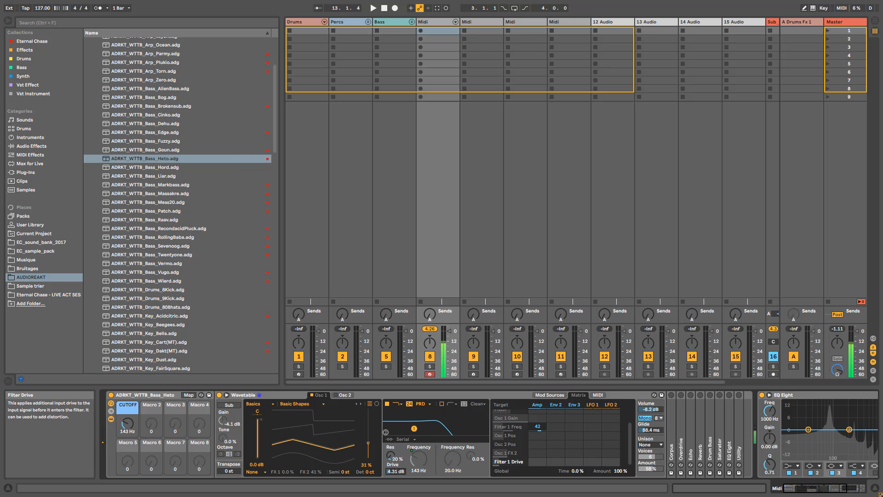
# - Raise the filter to 177 Hz with 5.81 dB drive and target Osc 1 Pos in the Matrix
pyautogui.moveTo(396, 462); pyautogui.dragTo(396, 450)
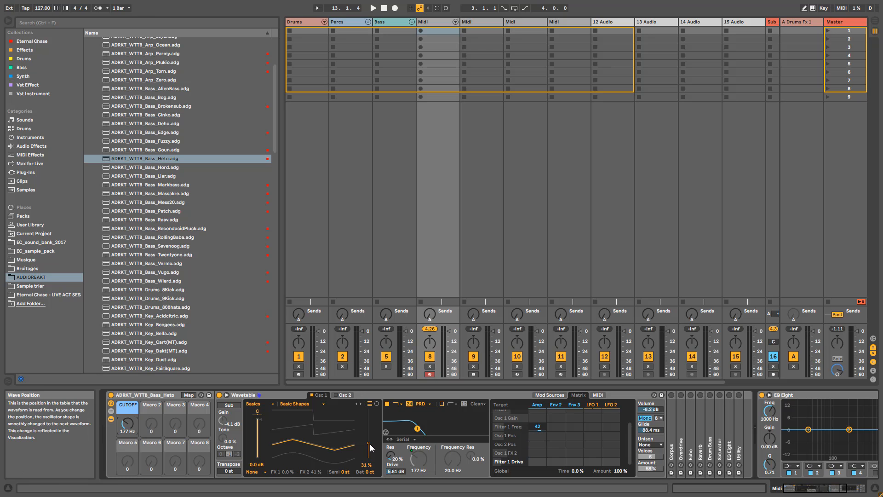
pyautogui.moveTo(366, 461)
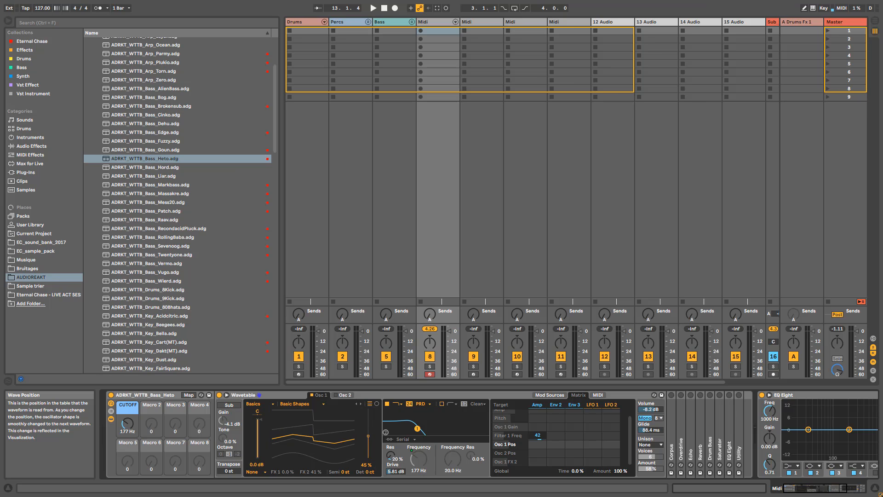
pyautogui.click(537, 443)
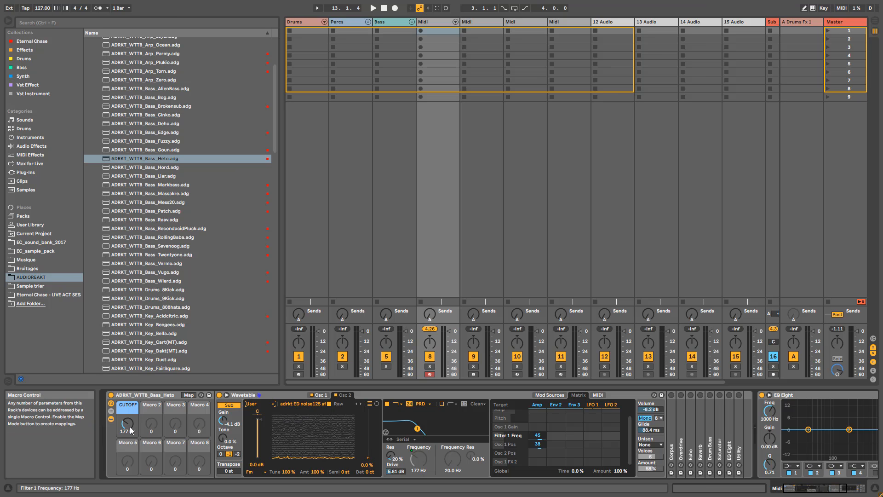
# - Drag the CUTOFF macro up to 1.86 kHz
pyautogui.moveTo(127, 424); pyautogui.dragTo(127, 406)
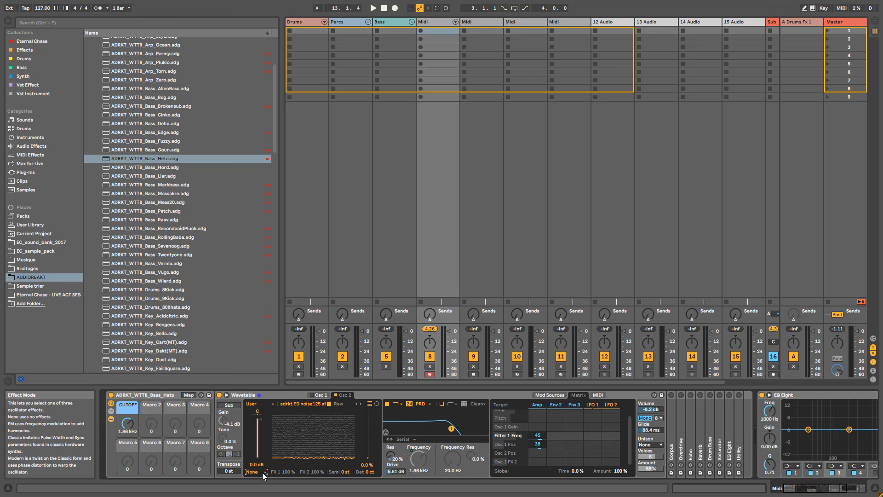
# - Set the oscillator effect to FM, cutoff to 260 Hz, and Classic unison at 6 voices, 56%
pyautogui.click(253, 471)
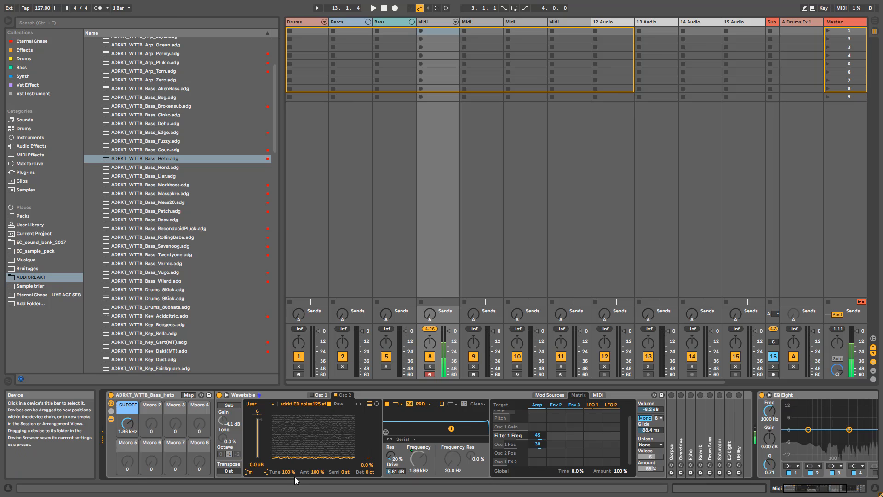
pyautogui.moveTo(291, 456)
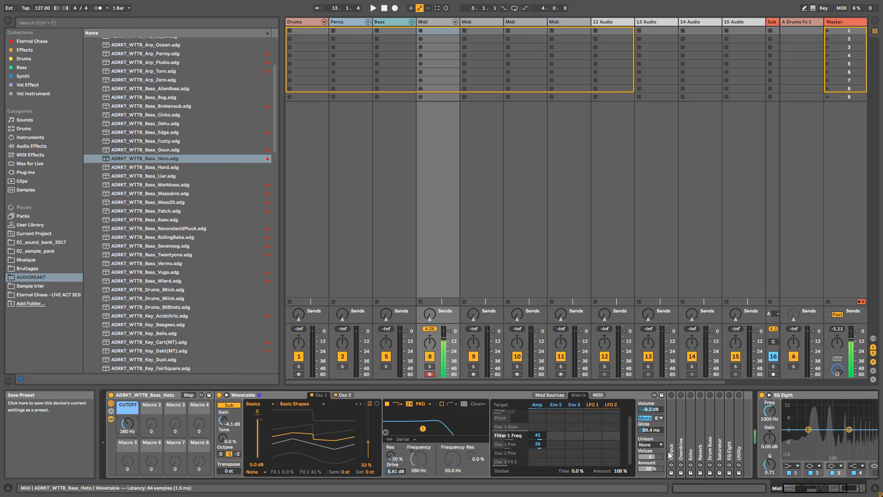
pyautogui.click(649, 445)
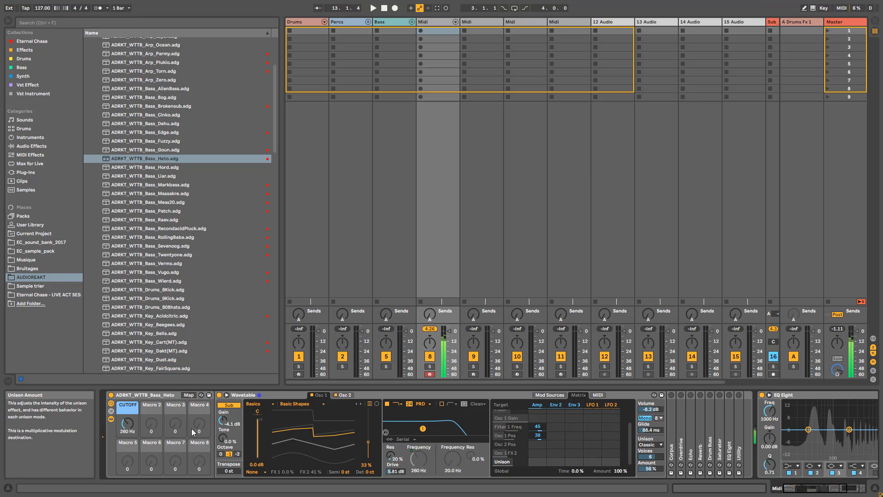
pyautogui.moveTo(127, 422); pyautogui.dragTo(127, 434)
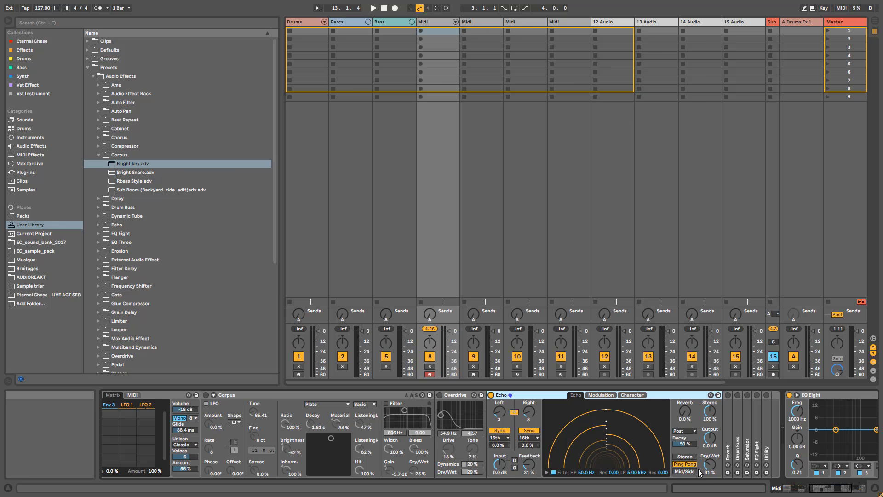
pyautogui.moveTo(497, 418)
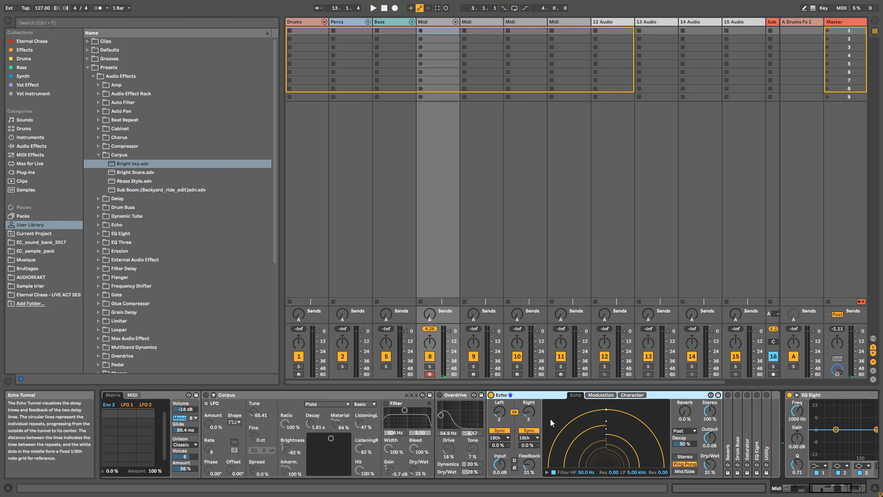
pyautogui.moveTo(529, 422)
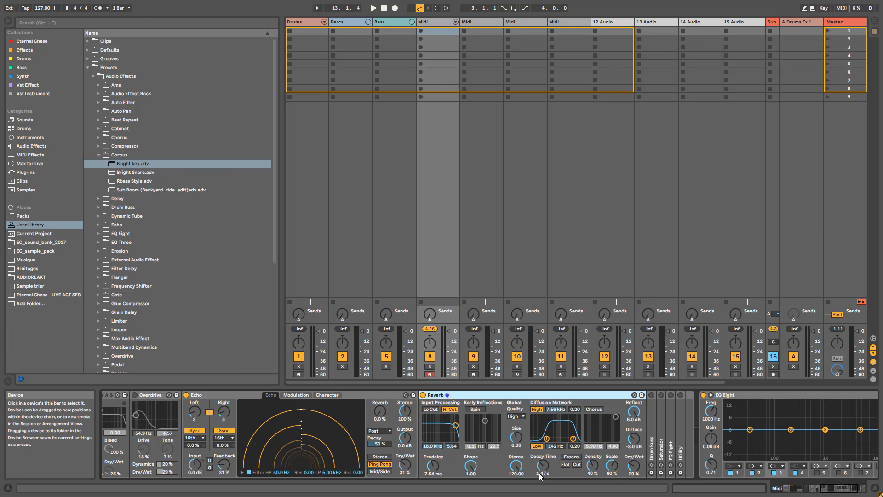
pyautogui.moveTo(542, 464)
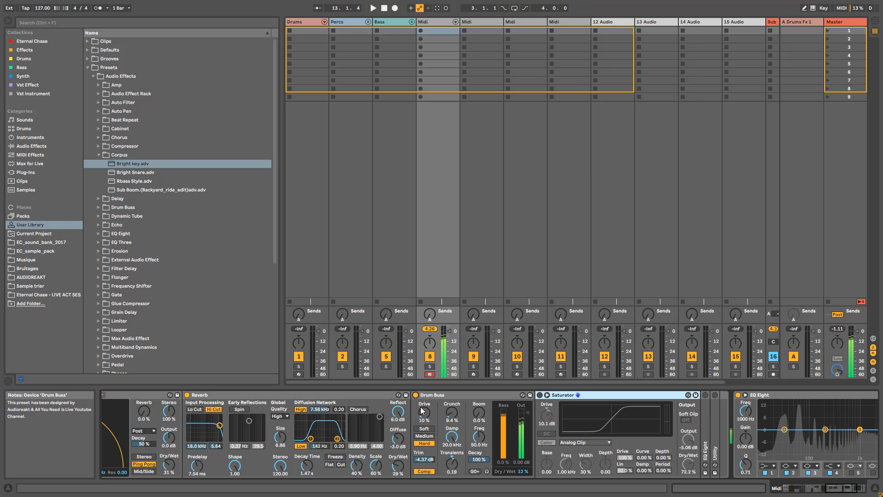
# - Expand Drum Buss and EQ Eight, then adjust Utility's stereo width
pyautogui.click(538, 395)
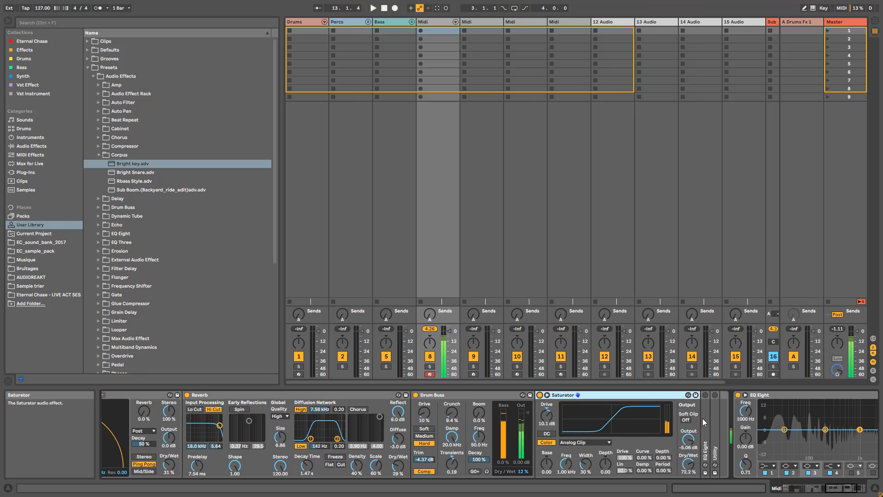
pyautogui.click(727, 395)
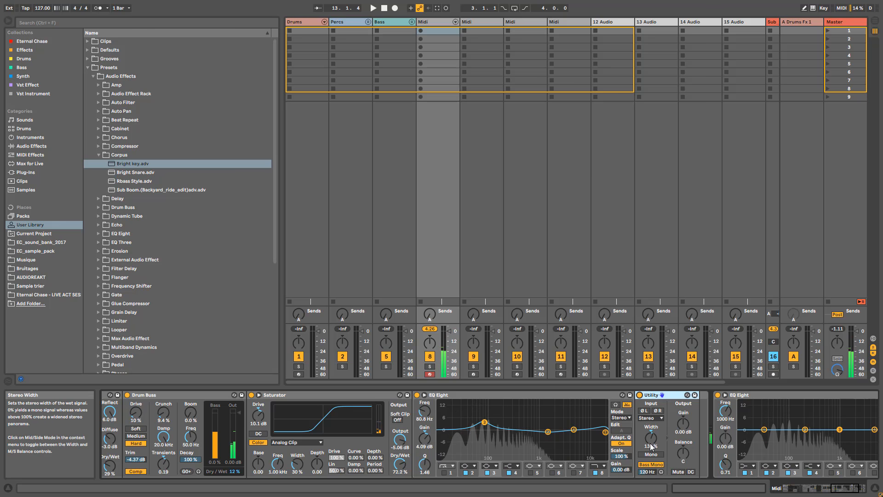
pyautogui.moveTo(650, 438); pyautogui.dragTo(651, 432)
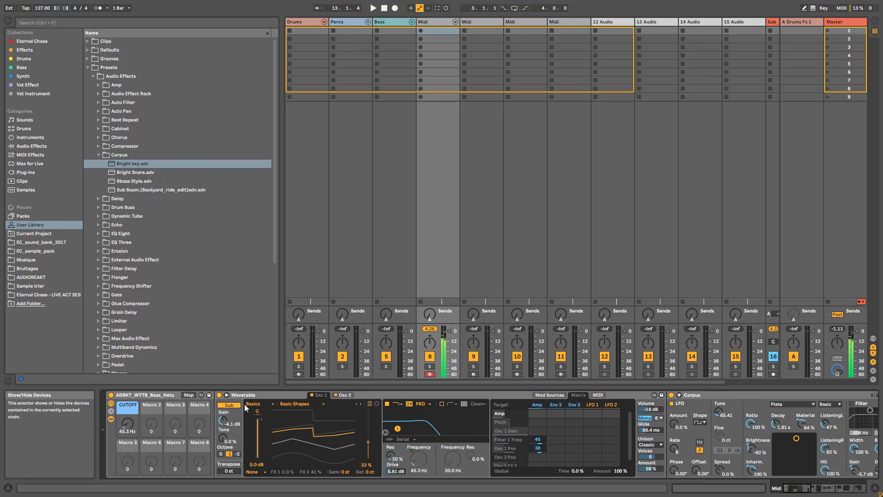
# - Try Saw PW Bass and Pulse PW on Osc 1, then settle on 5th Brutal
pyautogui.click(302, 403)
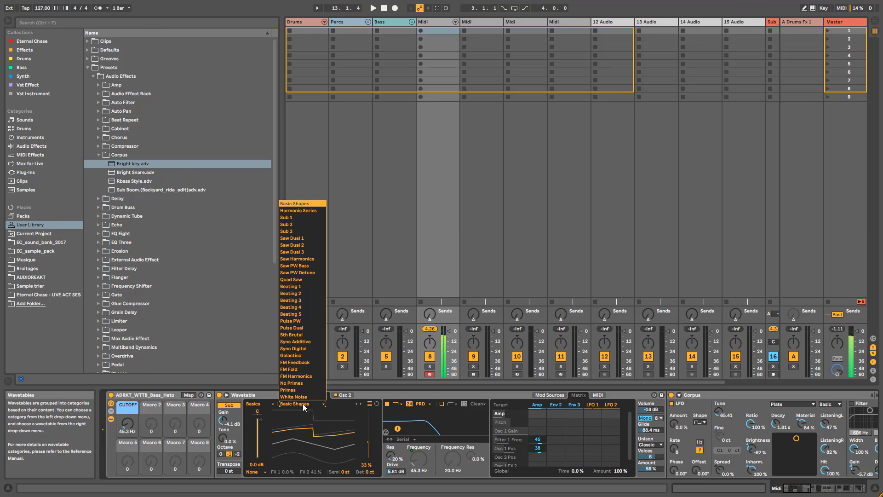
pyautogui.moveTo(304, 321)
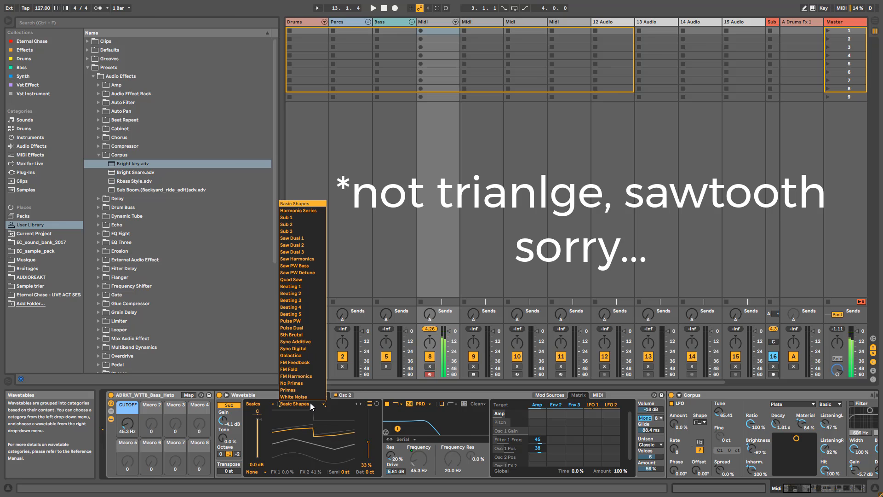
pyautogui.click(294, 265)
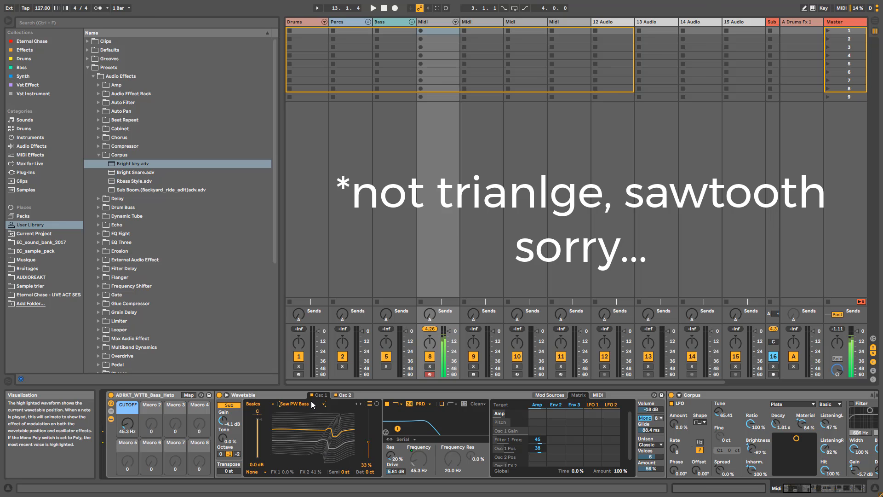
pyautogui.click(302, 404)
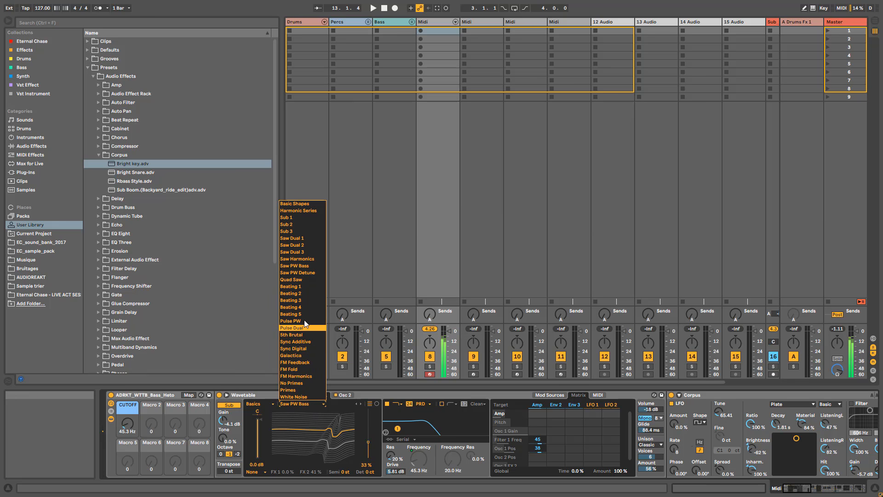
pyautogui.click(291, 321)
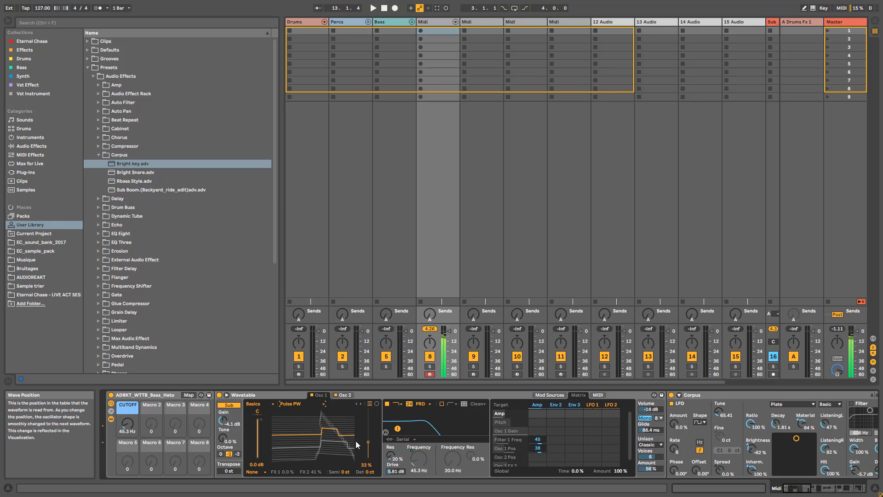
pyautogui.click(301, 403)
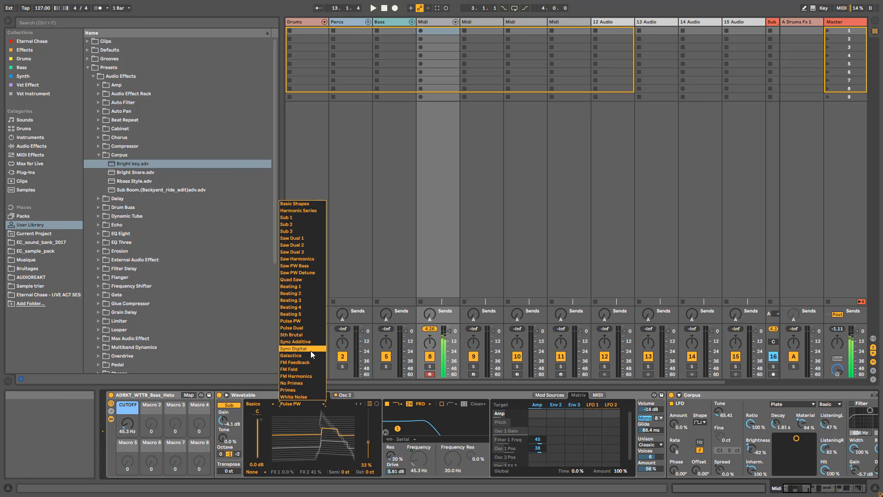
pyautogui.click(294, 348)
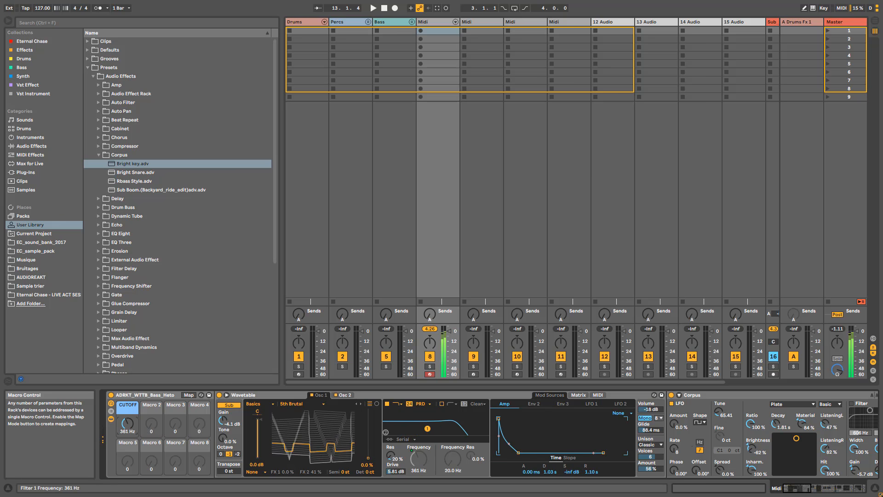
# - Drop the CUTOFF macro to 29.3 Hz and raise amp sustain to -0.6 dB
pyautogui.moveTo(126, 423); pyautogui.dragTo(126, 414)
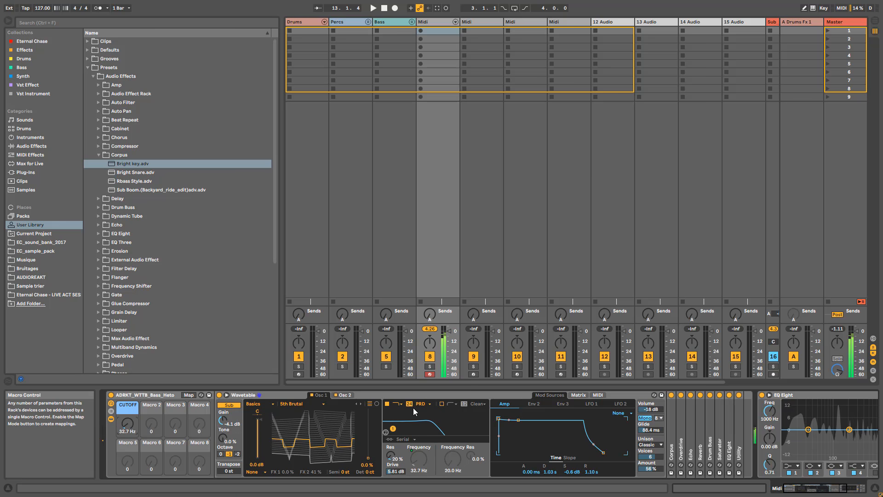
pyautogui.click(578, 395)
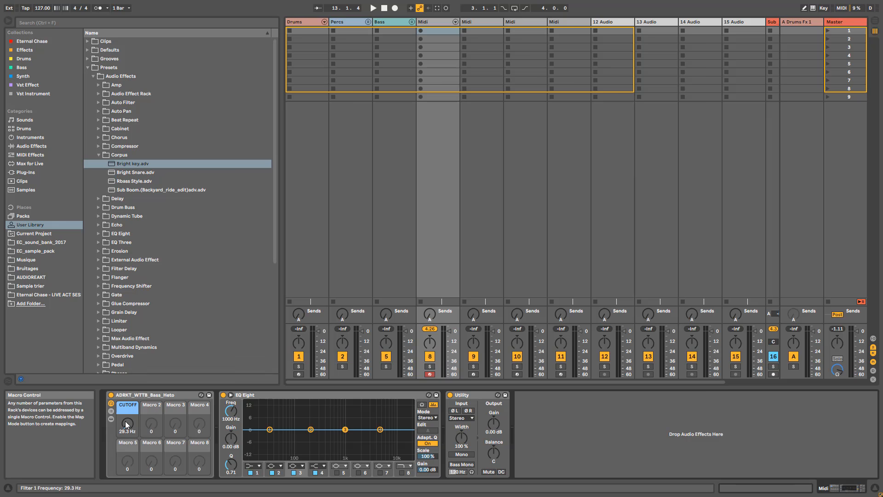
pyautogui.moveTo(169, 424)
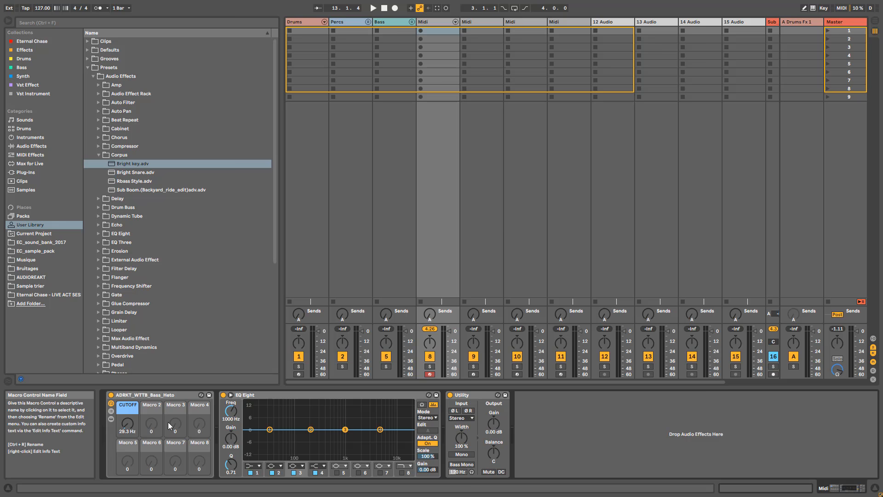
# - Store the rack as ADRKT_WTTB_Bass_Heto.adg in the AUDIOREAKT browser folder
pyautogui.click(31, 277)
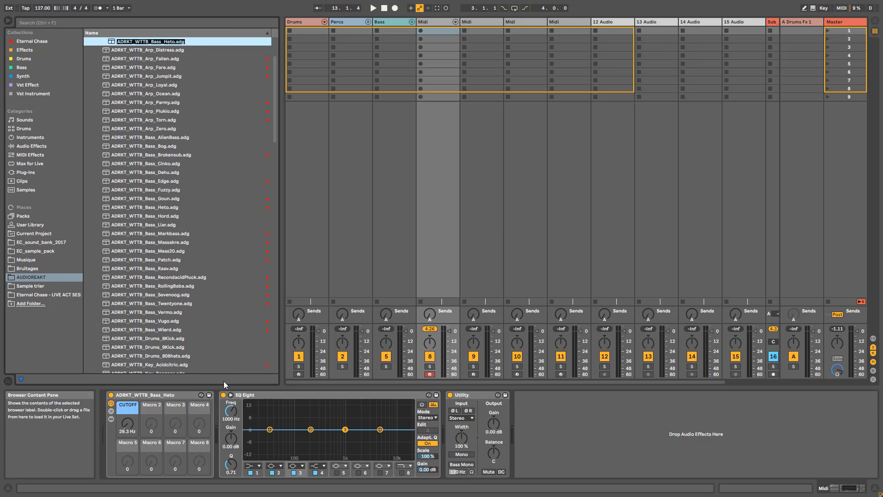